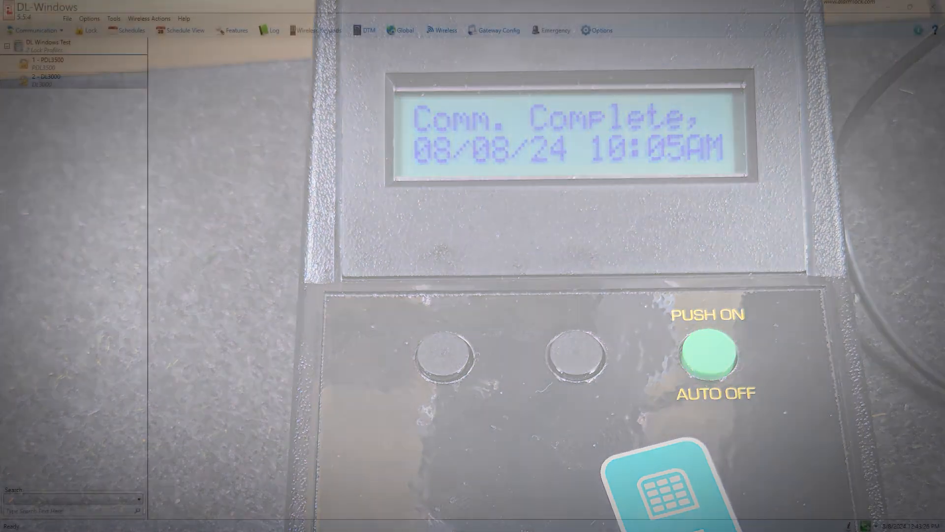
# Open DTM 3 Support for DL Windows Test with PDL3500 set to Receive Program.
pyautogui.click(401, 31)
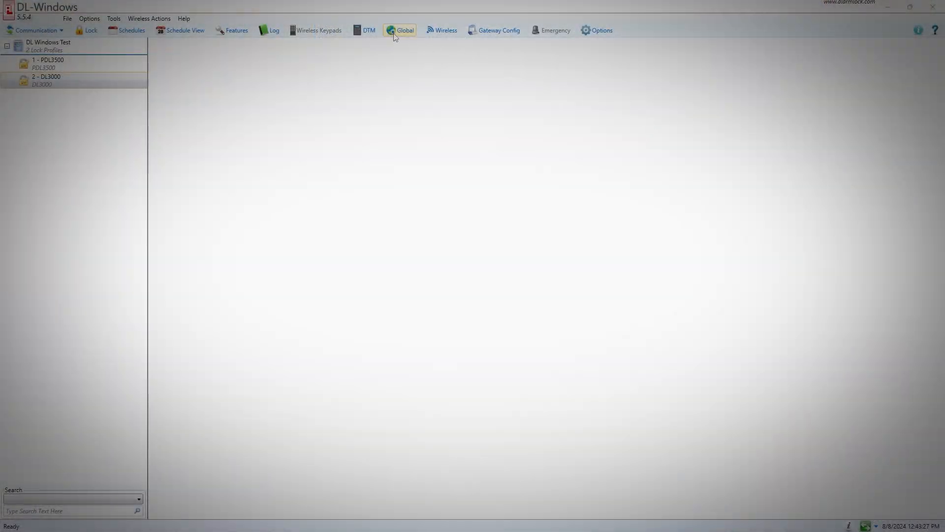
pyautogui.moveTo(368, 30)
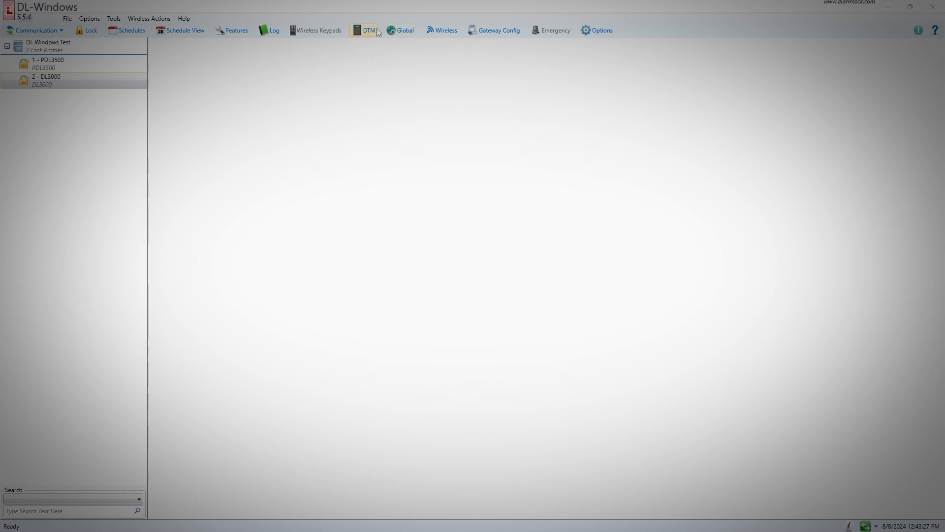
pyautogui.click(370, 30)
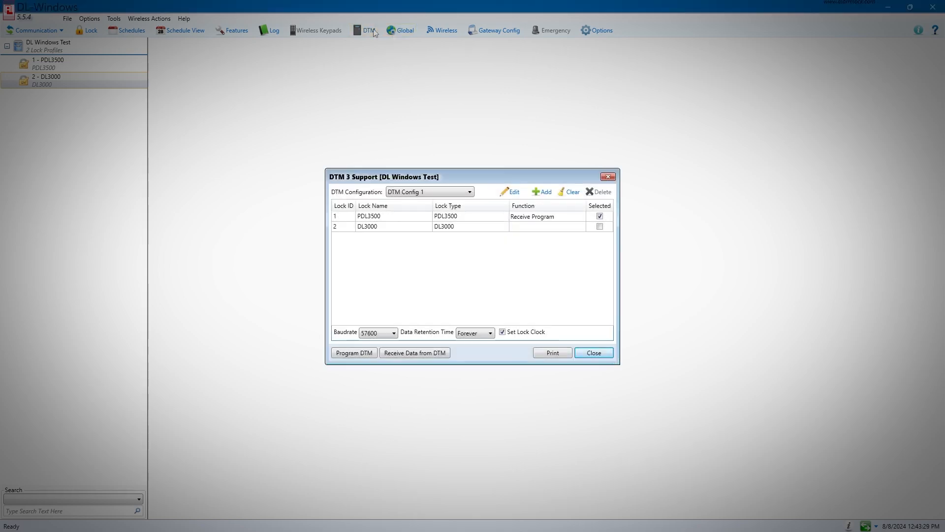
pyautogui.moveTo(430, 363)
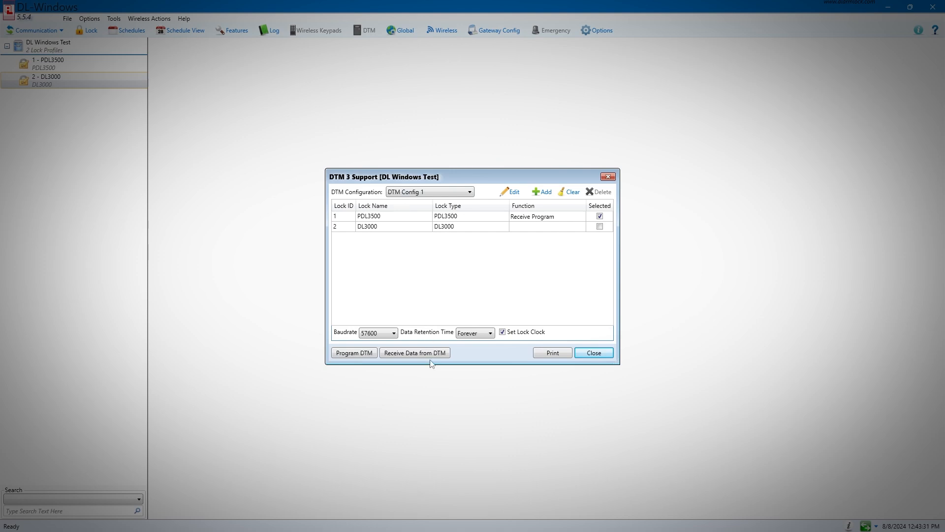